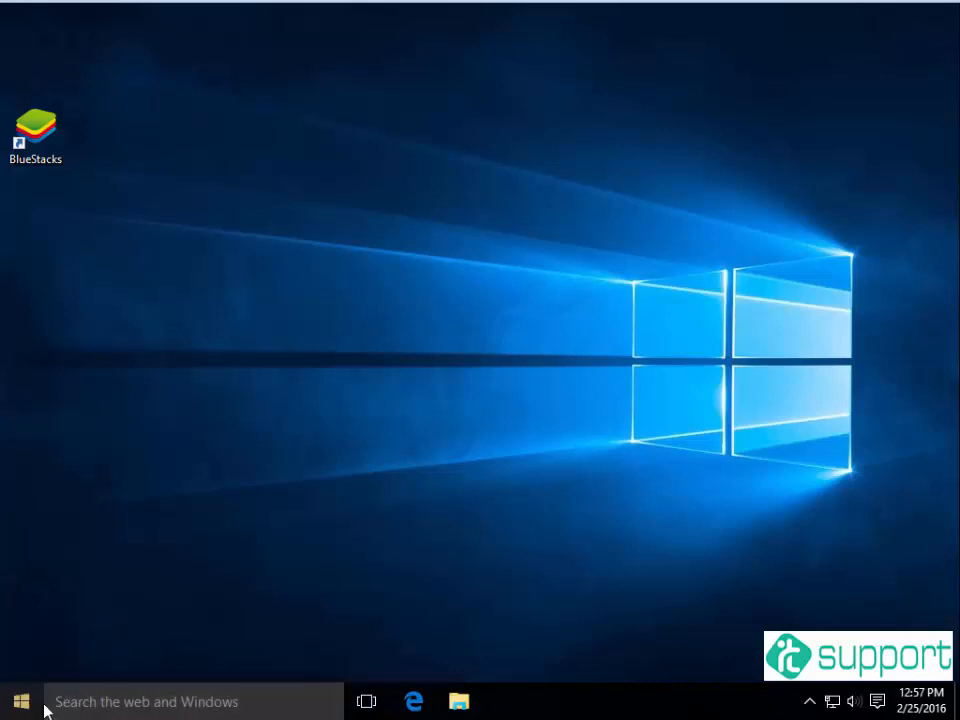
{"action": "mouse_move", "coordinate": [176, 568]}
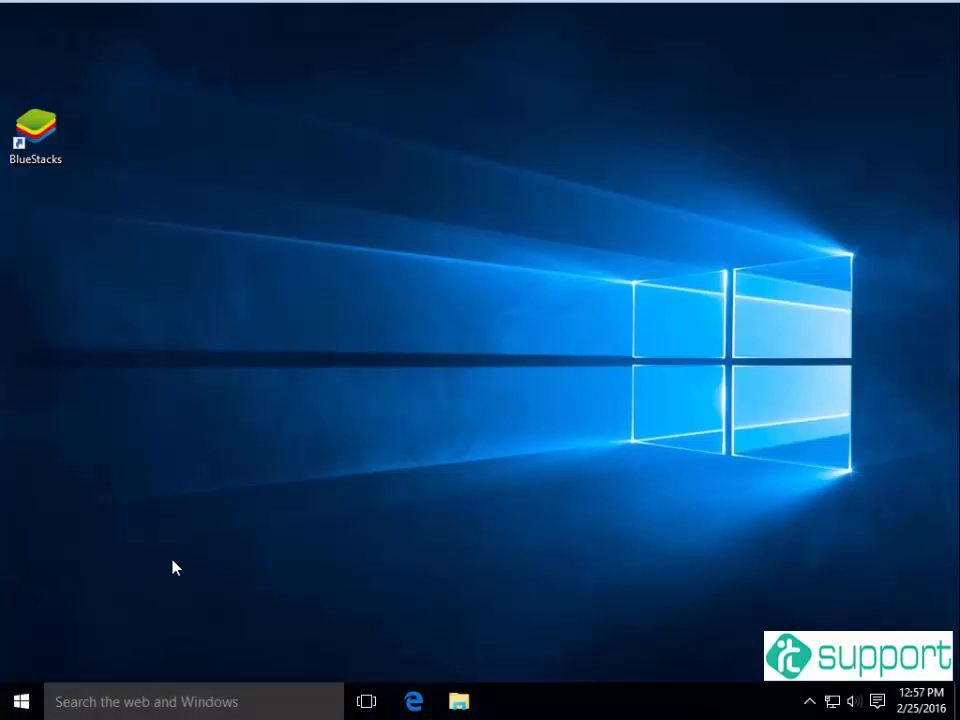
{"action": "mouse_move", "coordinate": [784, 360]}
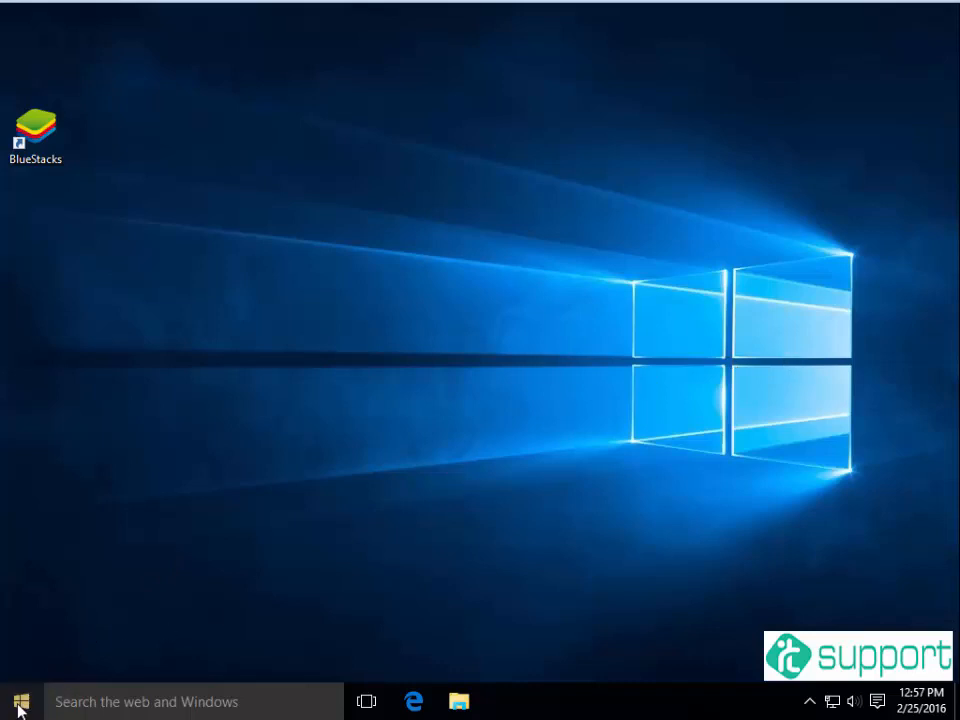
- Reach Desktop Icon Settings through Settings > Personalization > Themes
{"action": "left_click", "coordinate": [20, 700]}
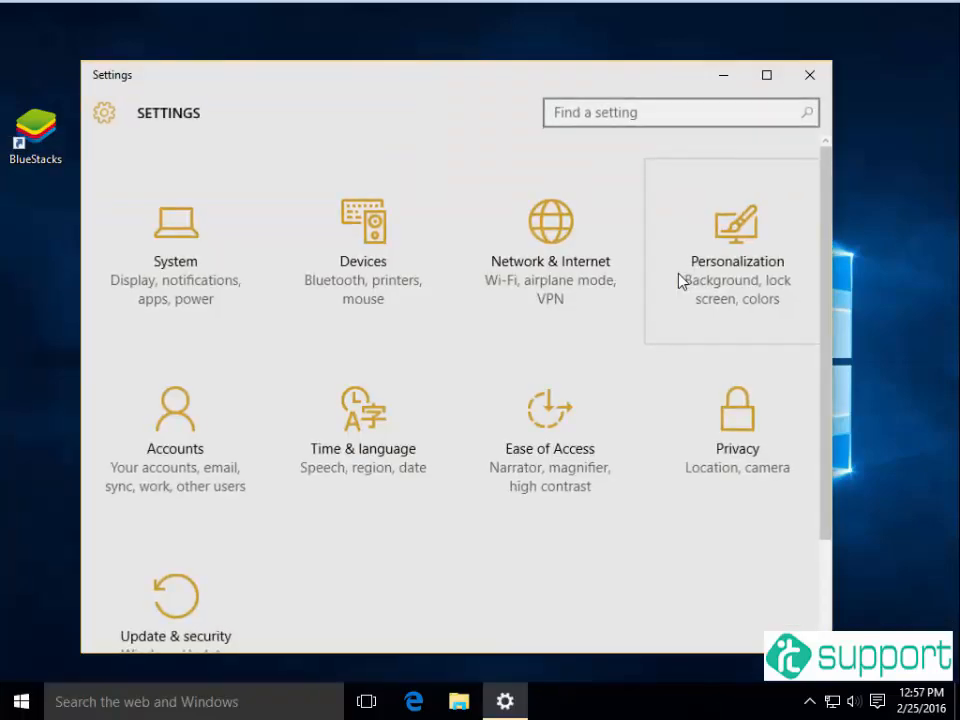
{"action": "left_click", "coordinate": [736, 240]}
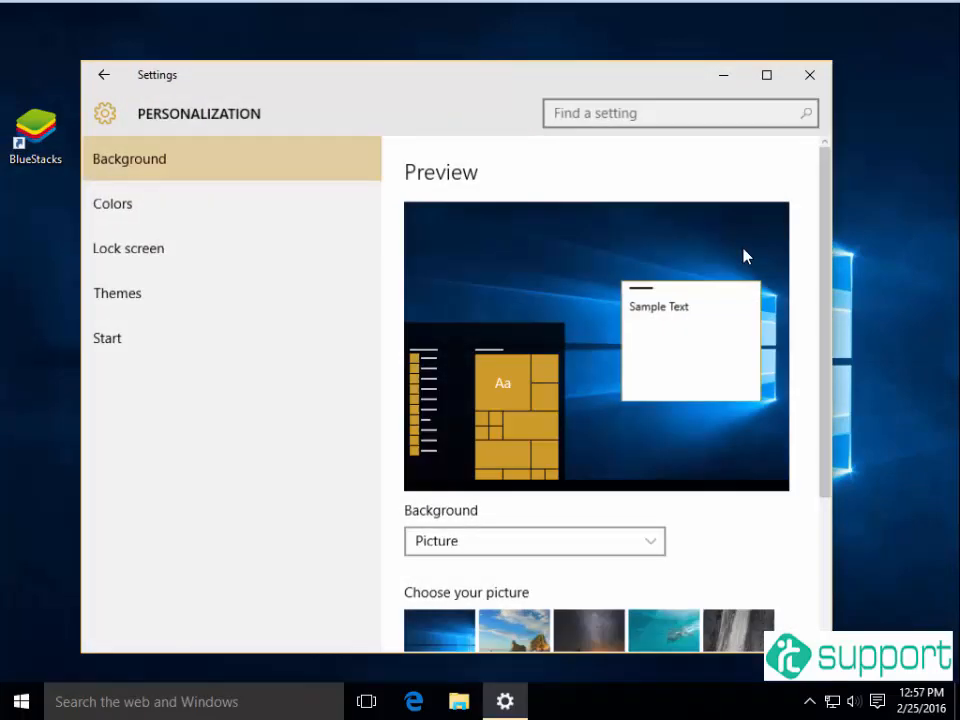
{"action": "left_click", "coordinate": [116, 292]}
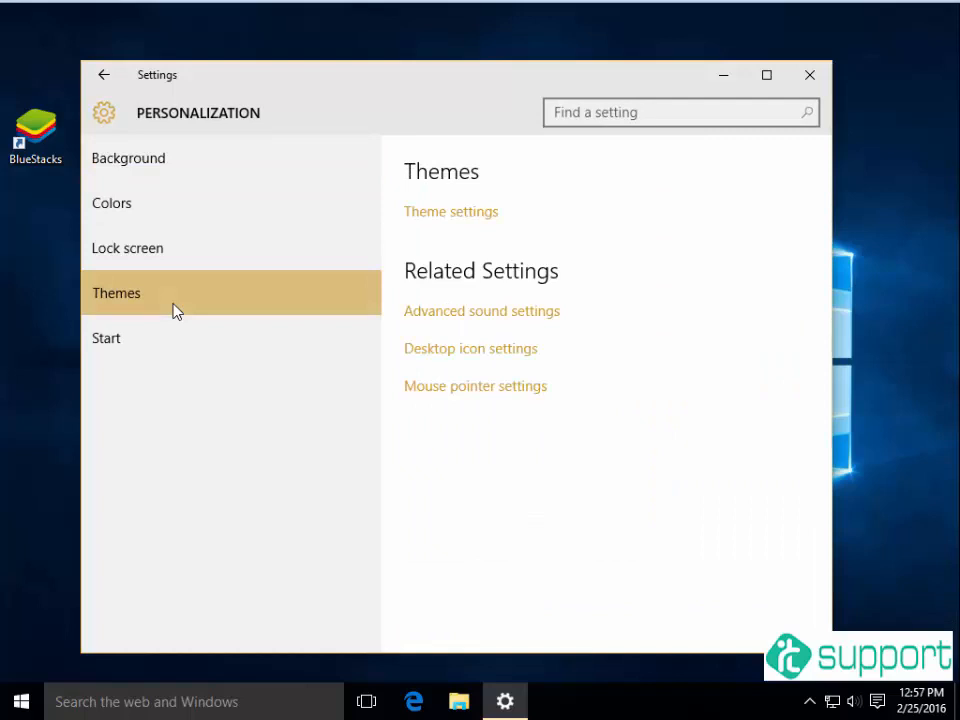
{"action": "left_click", "coordinate": [470, 348]}
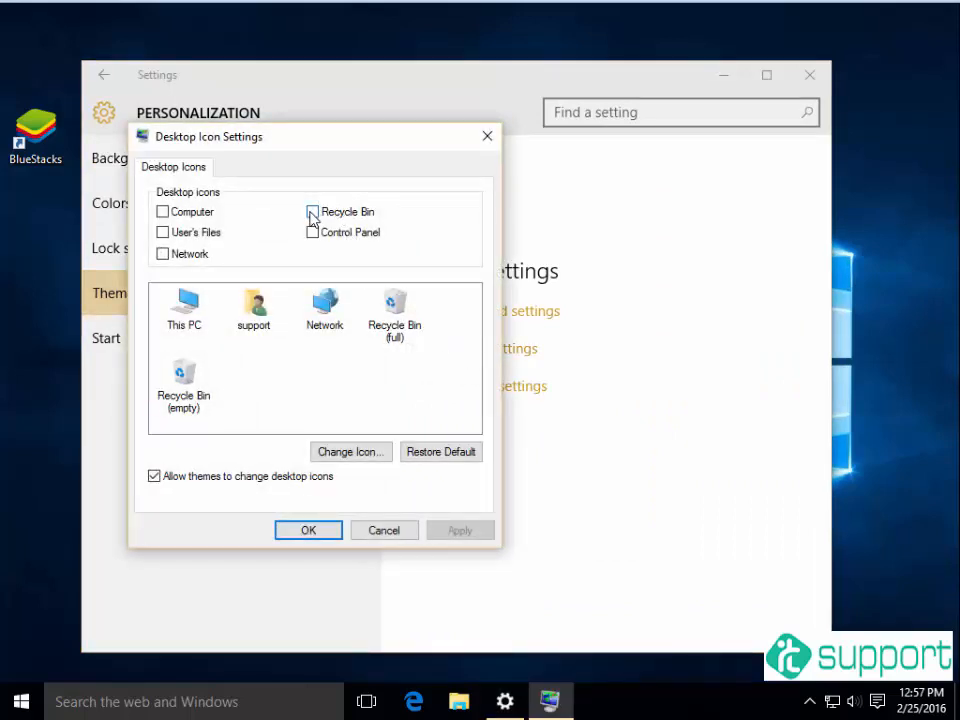
- Enable the Recycle Bin desktop icon and confirm with OK
{"action": "left_click", "coordinate": [312, 212]}
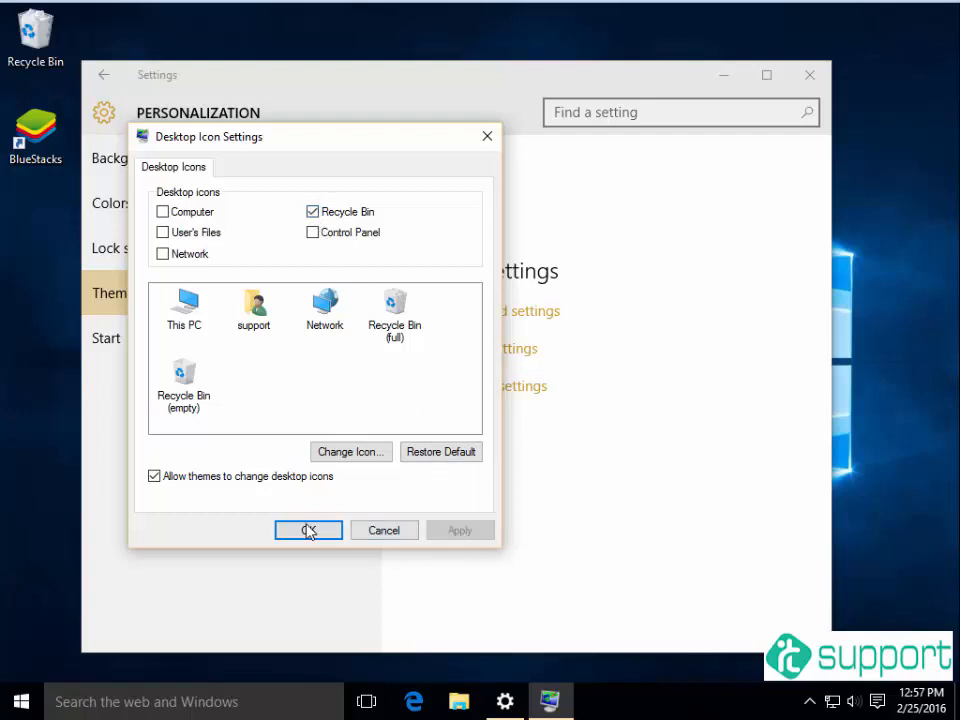
{"action": "left_click", "coordinate": [308, 530]}
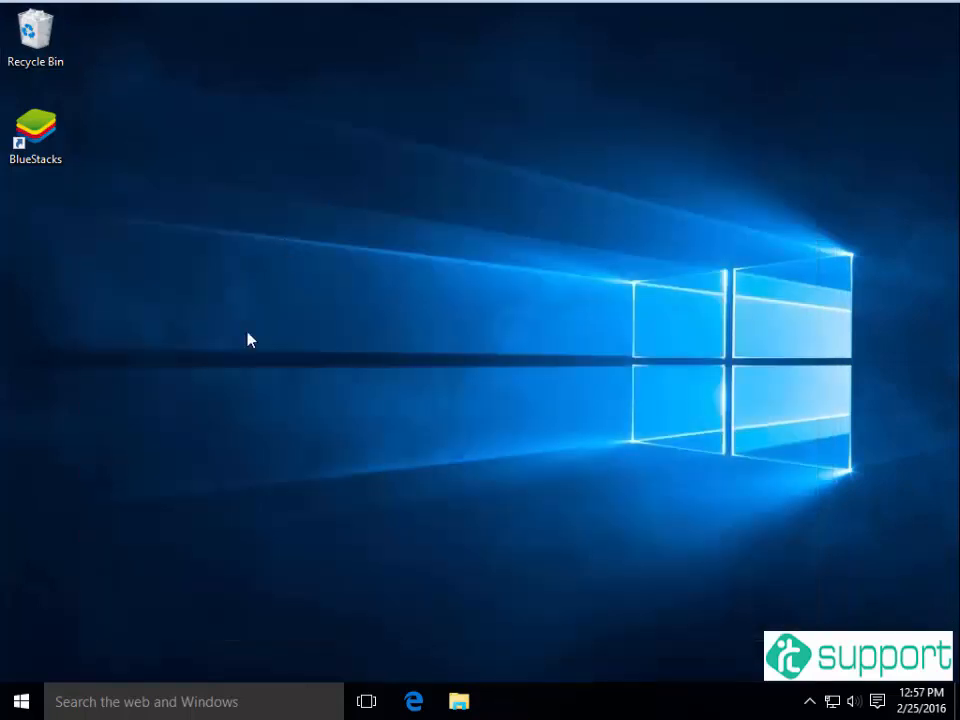
{"action": "mouse_move", "coordinate": [238, 340]}
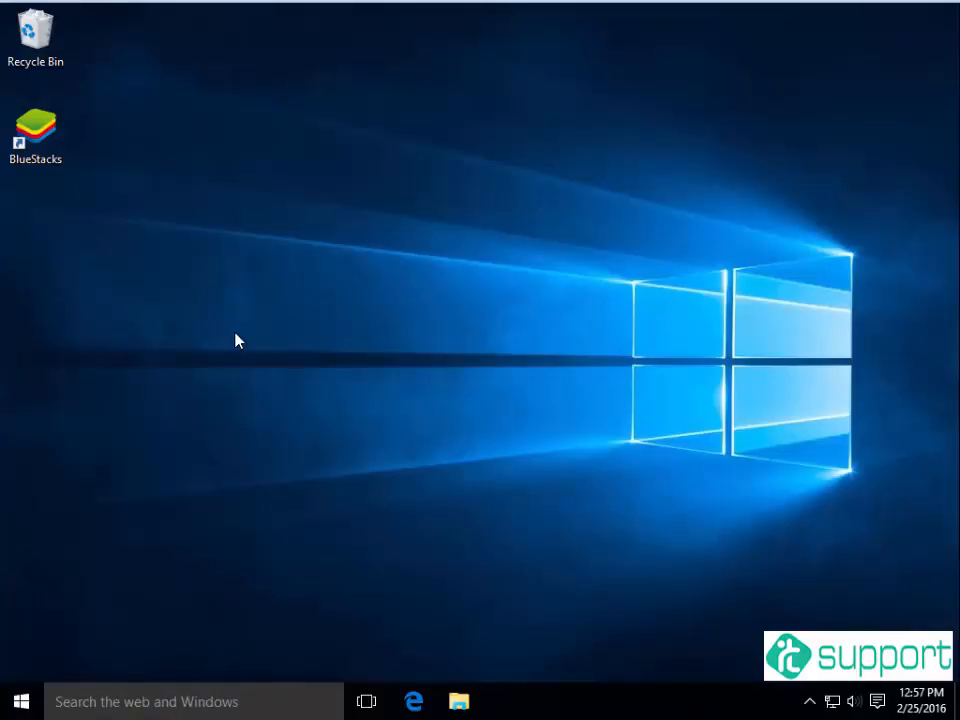
{"action": "mouse_move", "coordinate": [22, 700]}
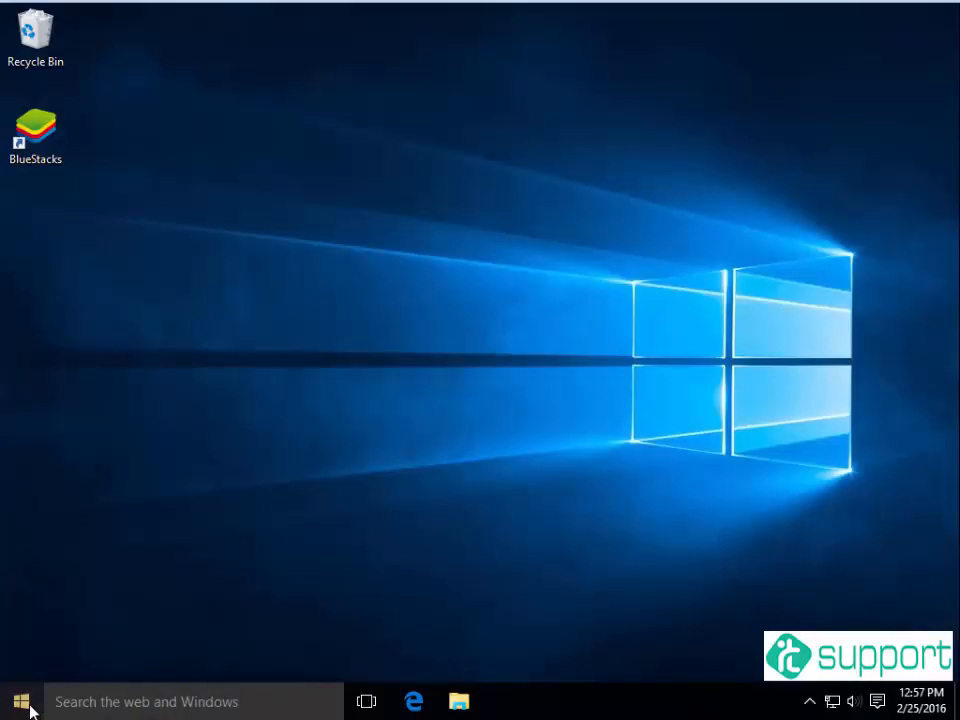
{"action": "left_click", "coordinate": [20, 700]}
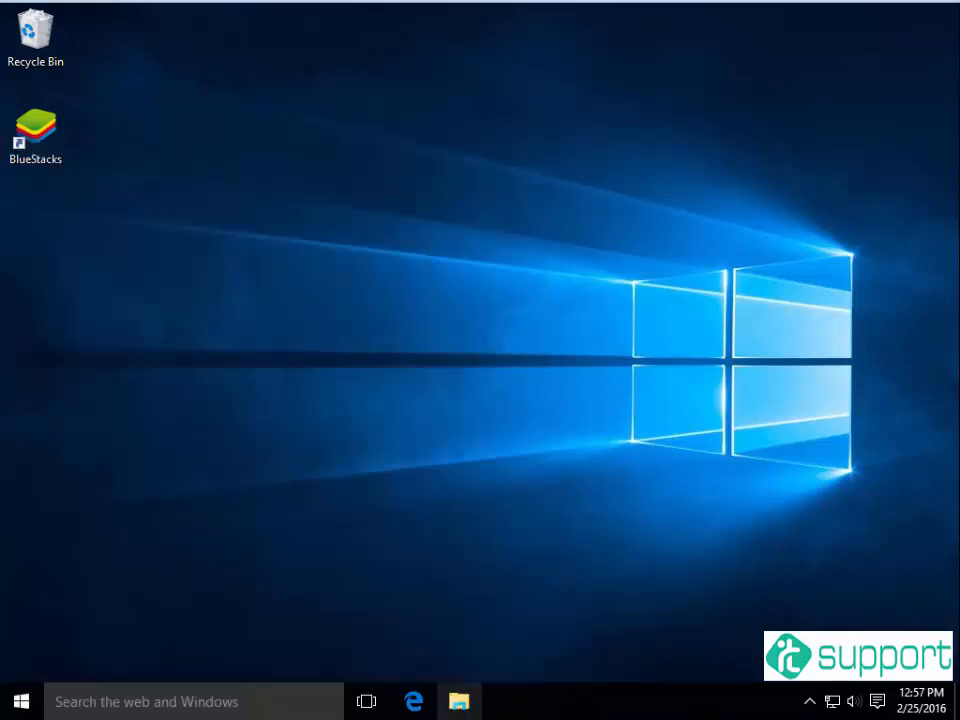
- Open Folder Options from the View ribbon while browsing Local Disk (C:)
{"action": "left_click", "coordinate": [458, 700]}
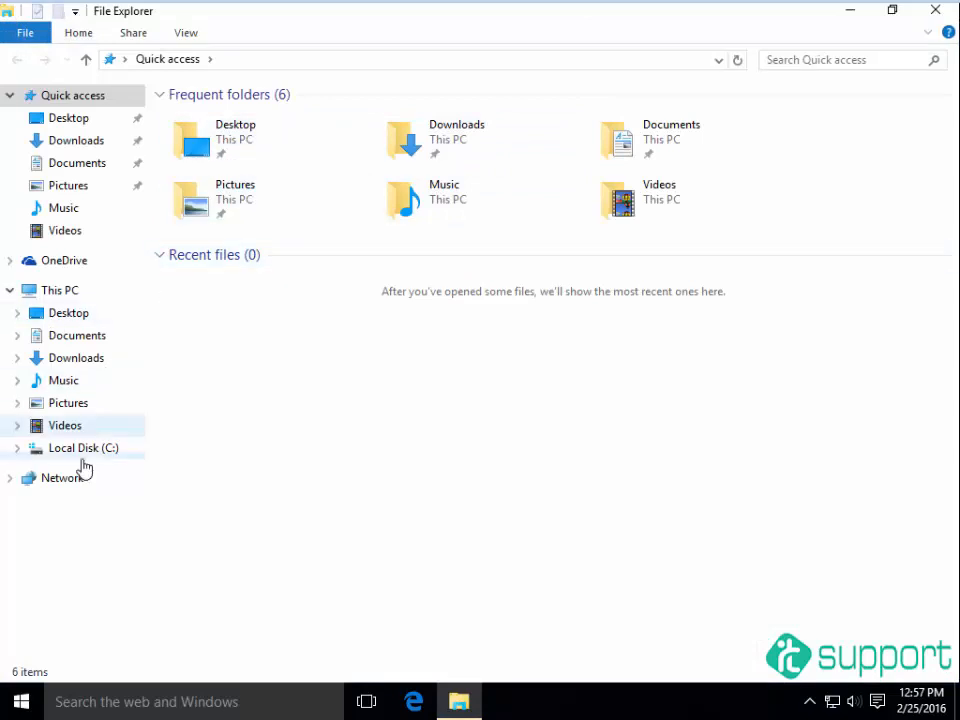
{"action": "left_click", "coordinate": [84, 448]}
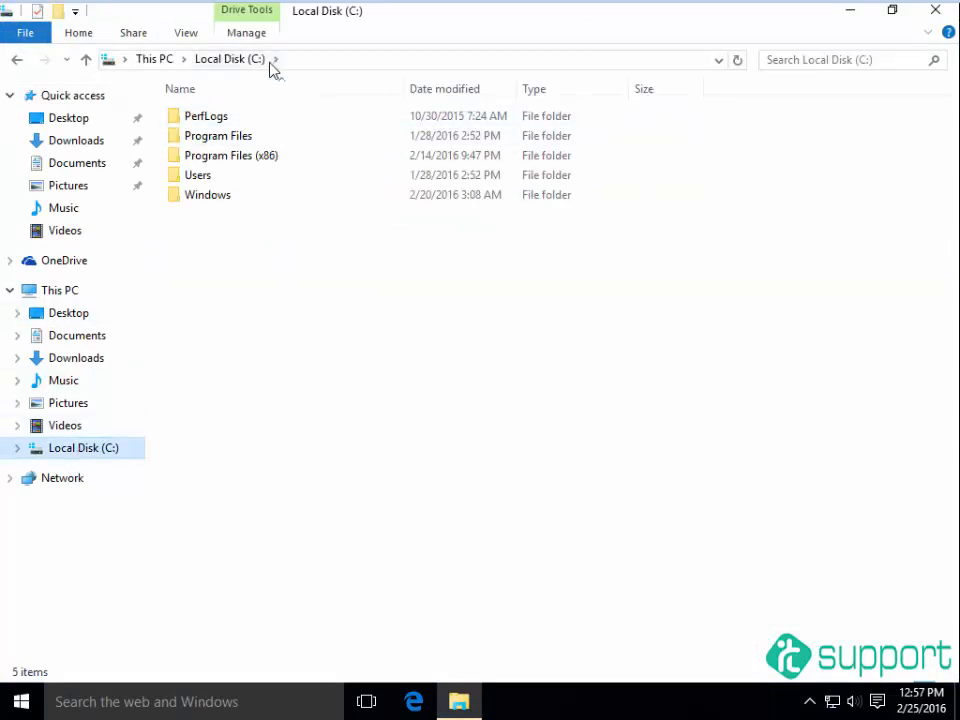
{"action": "left_click", "coordinate": [184, 32]}
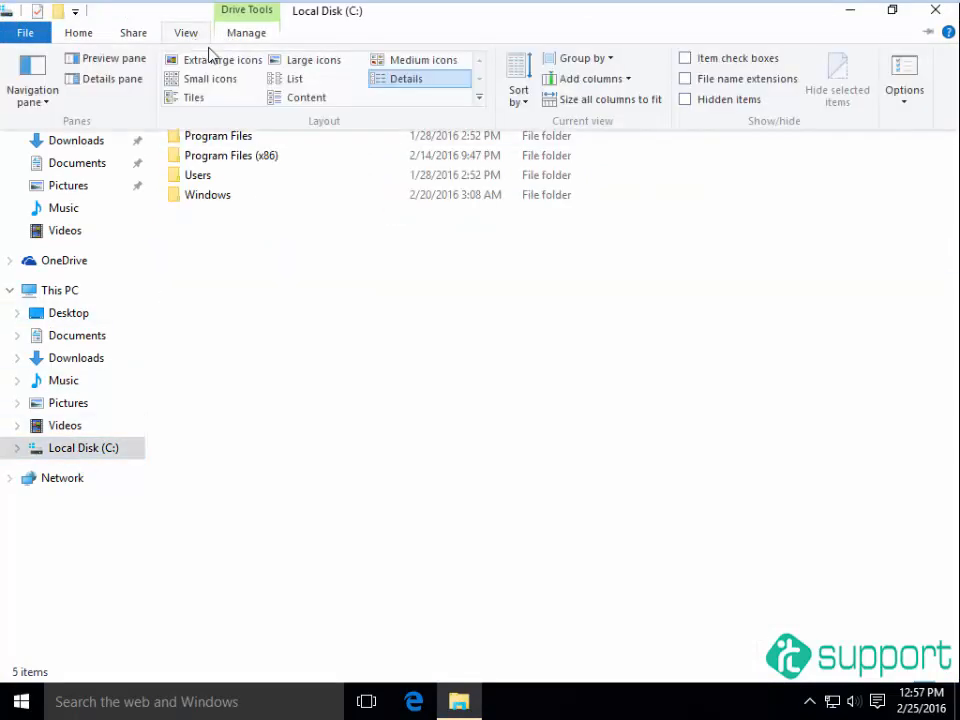
{"action": "left_click", "coordinate": [904, 76]}
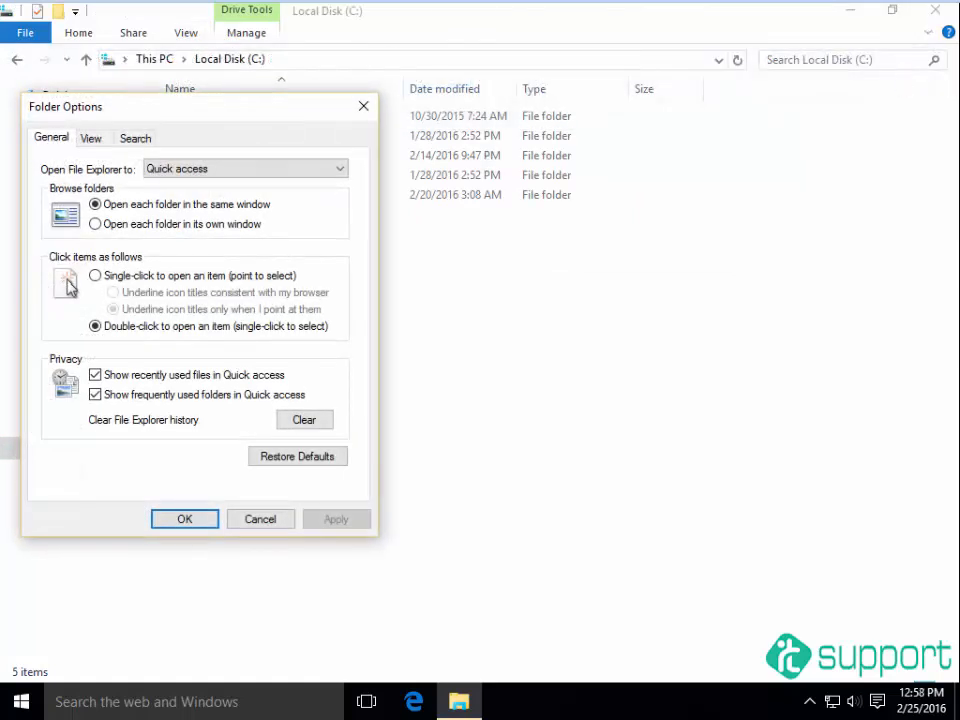
- Show hidden files and protected operating system files so $Recycle.Bin appears on C:
{"action": "left_click", "coordinate": [90, 136]}
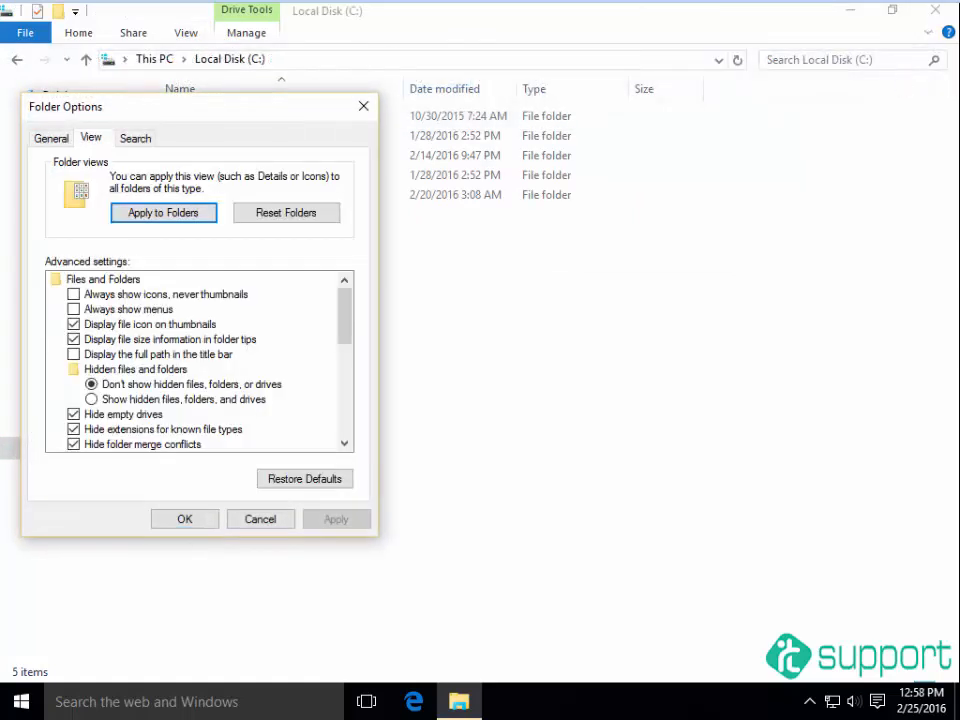
{"action": "scroll", "scroll_direction": "down", "scroll_amount": 3}
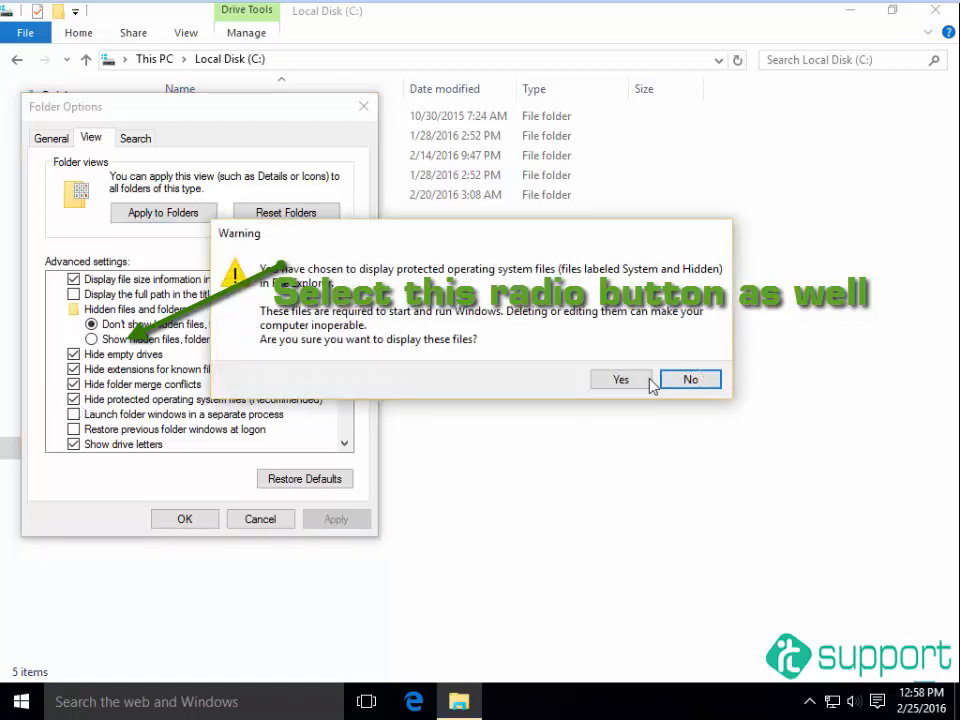
{"action": "left_click", "coordinate": [620, 380]}
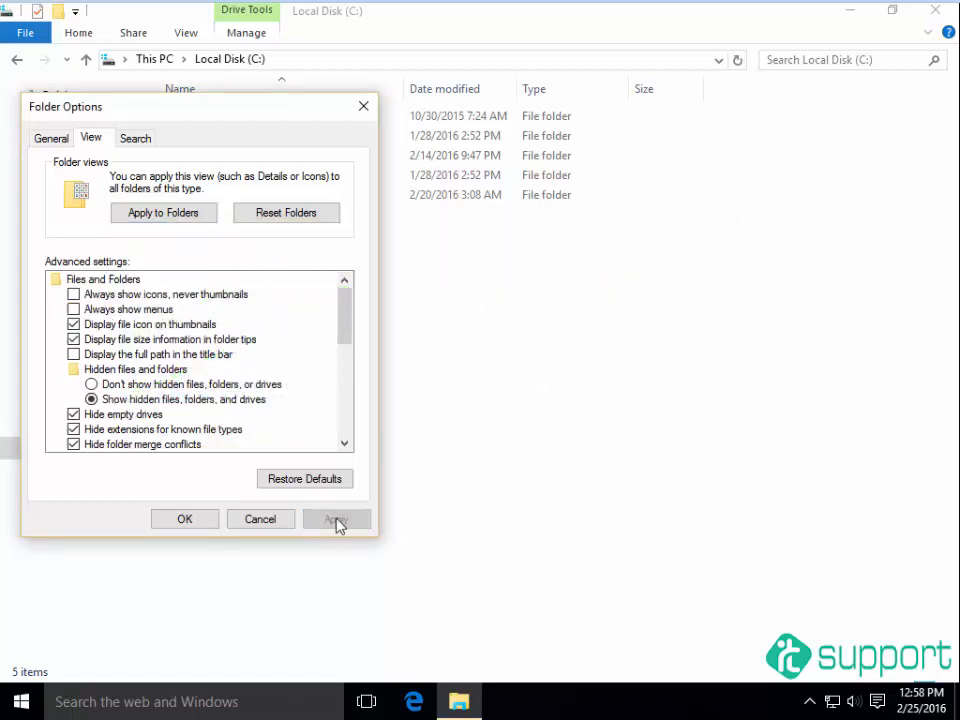
{"action": "left_click", "coordinate": [336, 520]}
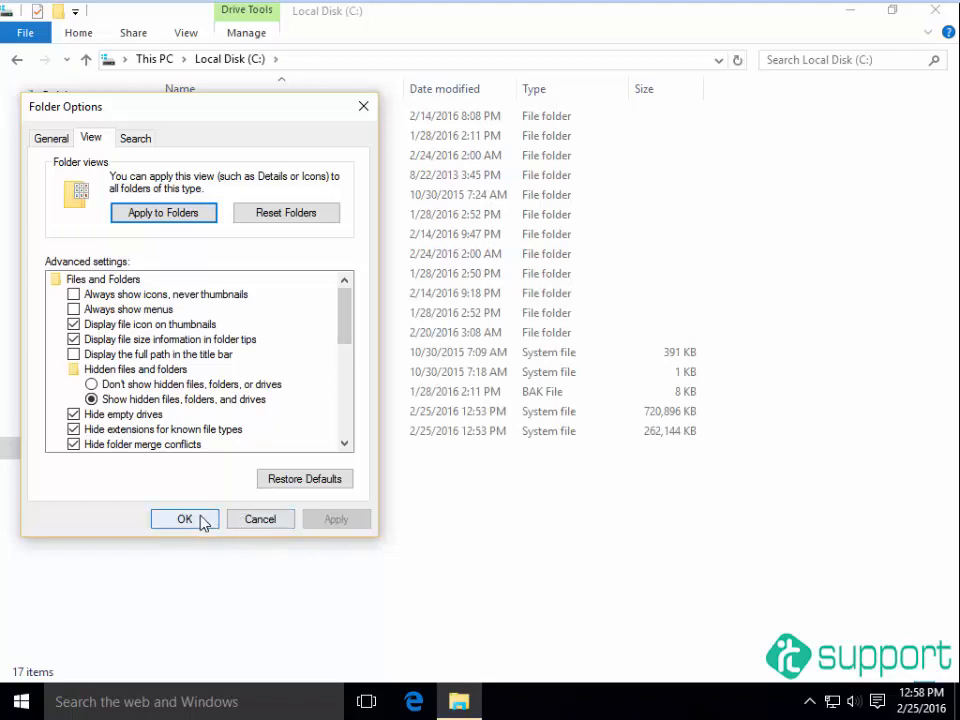
{"action": "left_click", "coordinate": [184, 520]}
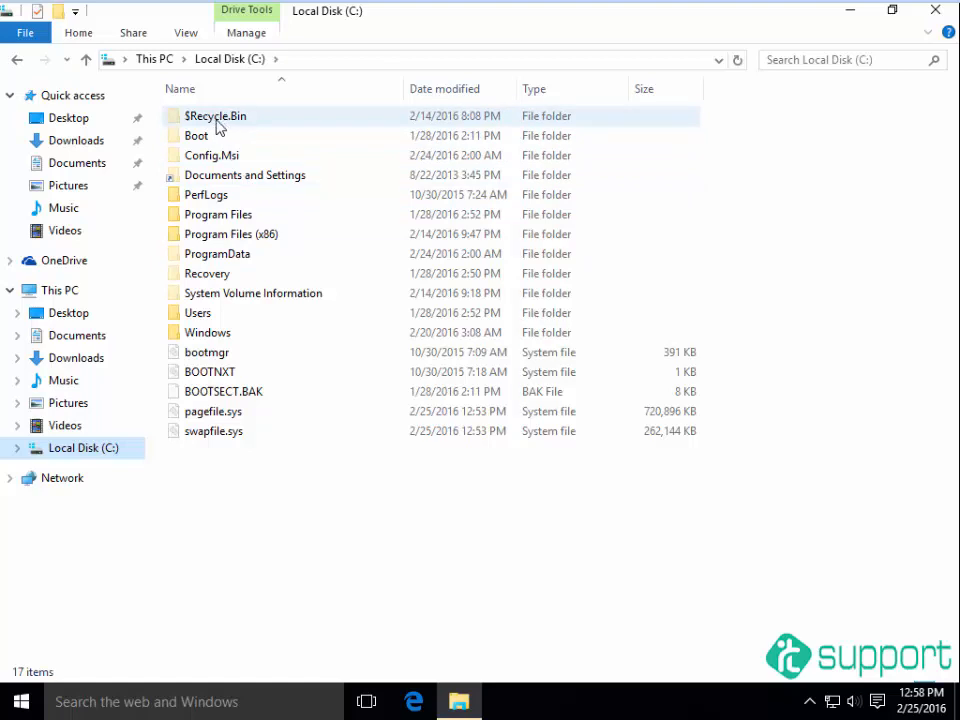
- Open the $Recycle.Bin folder, check the Recycle Bin item's context menu, then close Explorer
{"action": "left_click", "coordinate": [216, 114]}
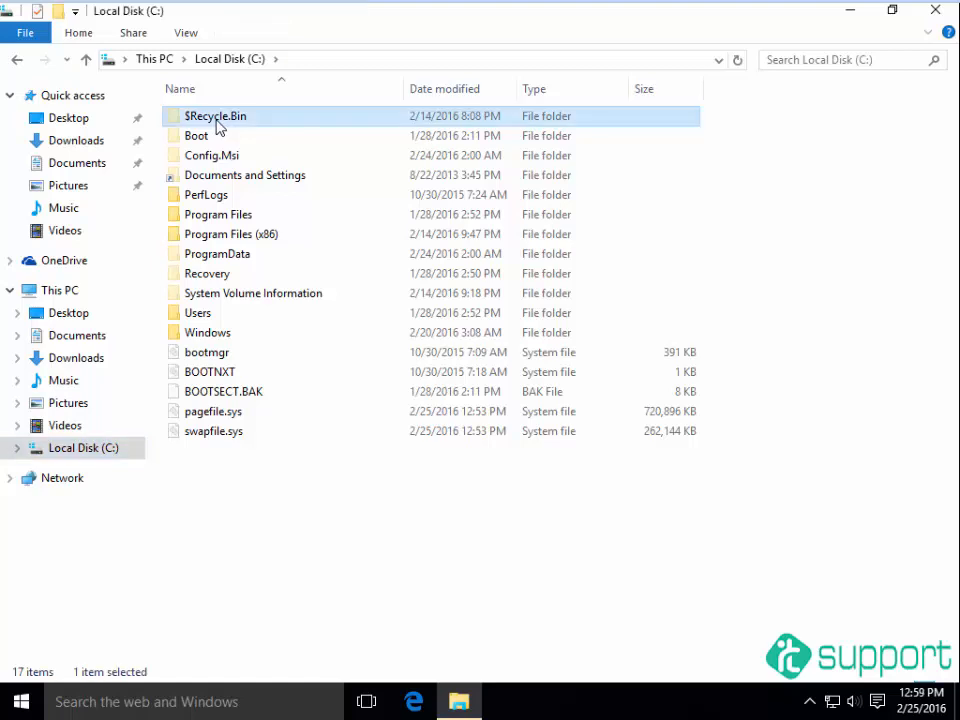
{"action": "double_click", "coordinate": [216, 114]}
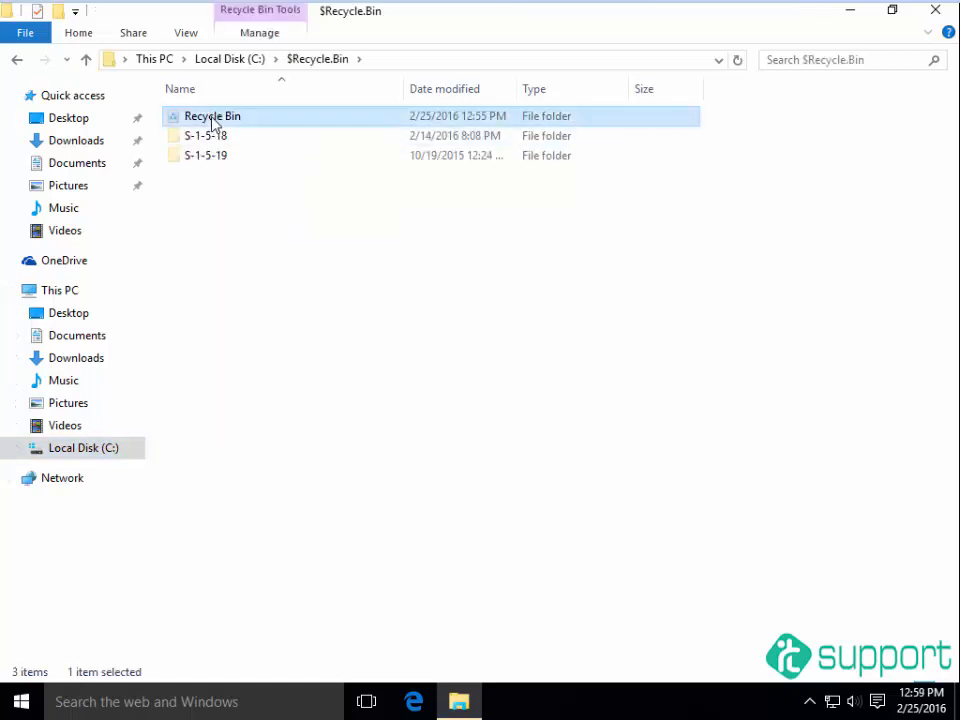
{"action": "right_click", "coordinate": [212, 114]}
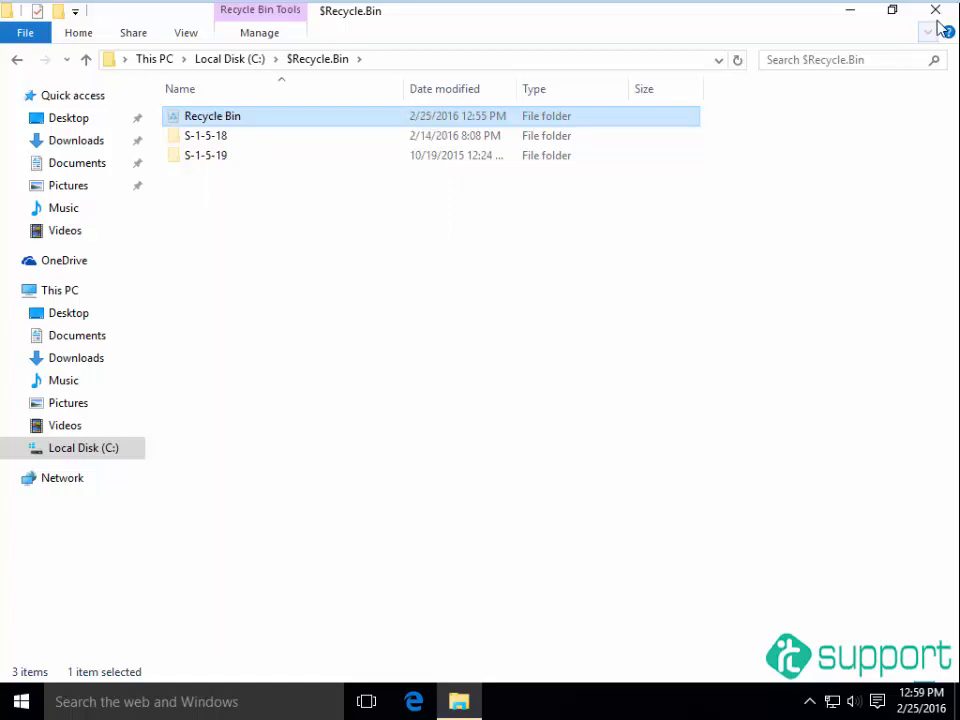
{"action": "left_click", "coordinate": [936, 12]}
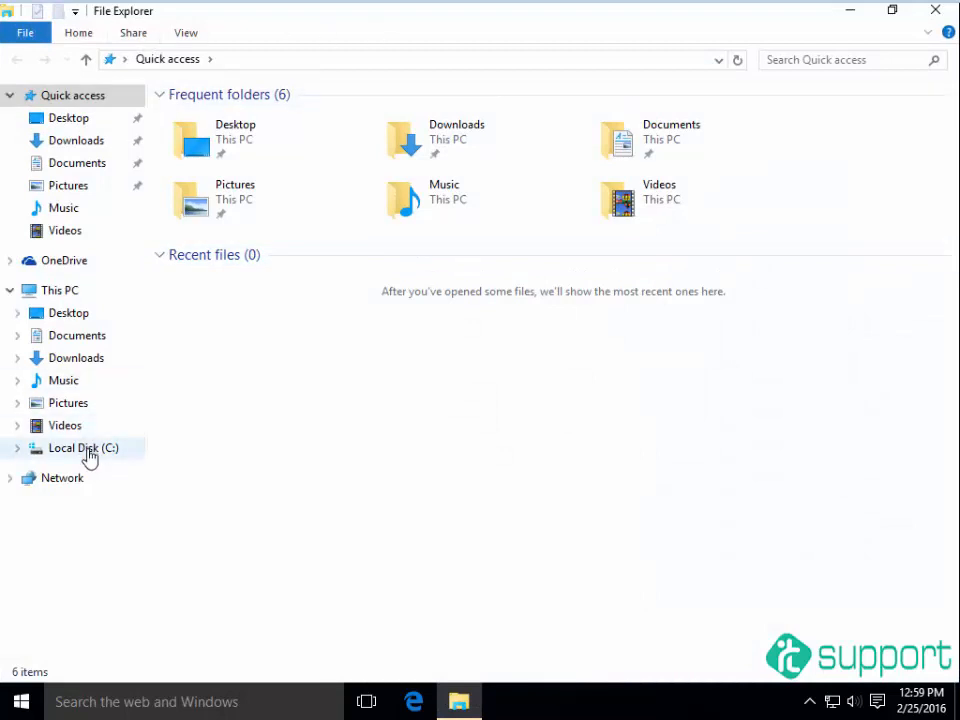
- Hide hidden files and protected system files again so C: shows only regular folders
{"action": "left_click", "coordinate": [84, 448]}
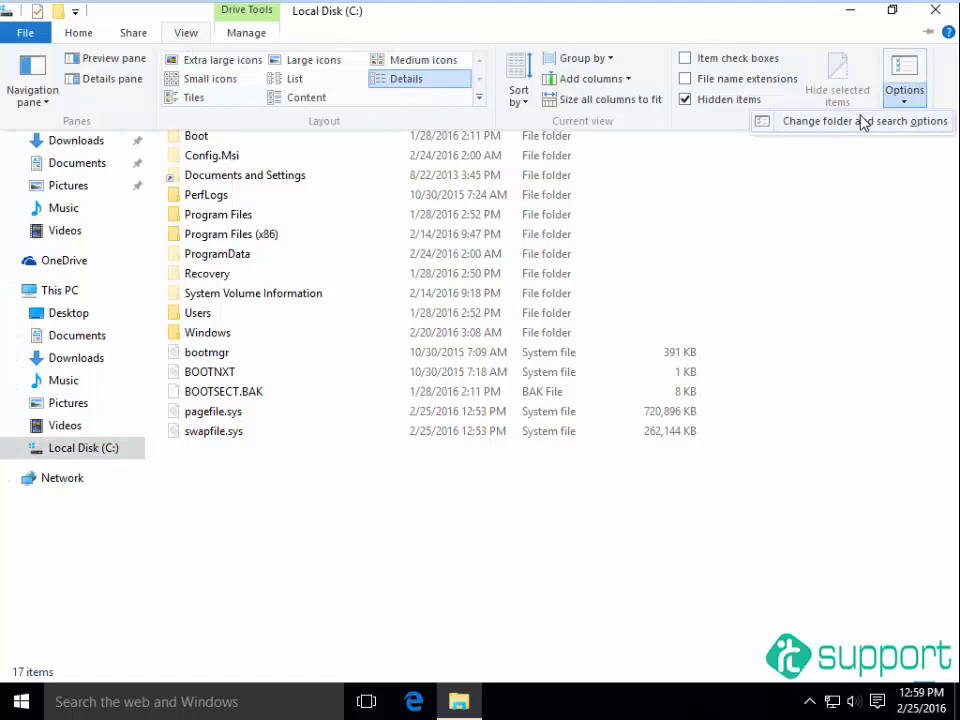
{"action": "left_click", "coordinate": [854, 120]}
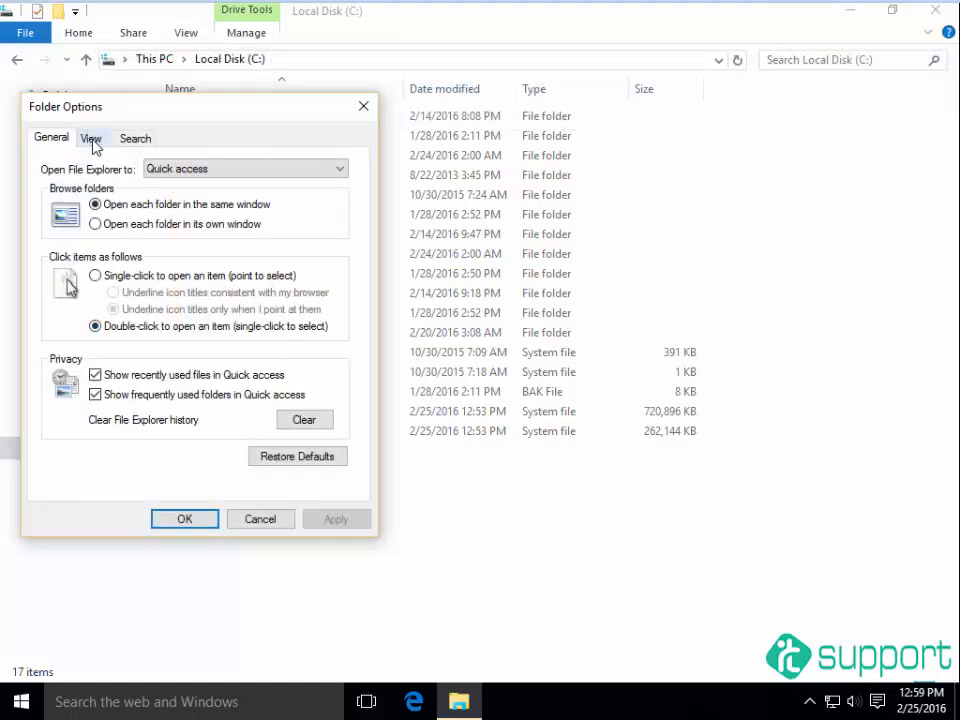
{"action": "left_click", "coordinate": [90, 136]}
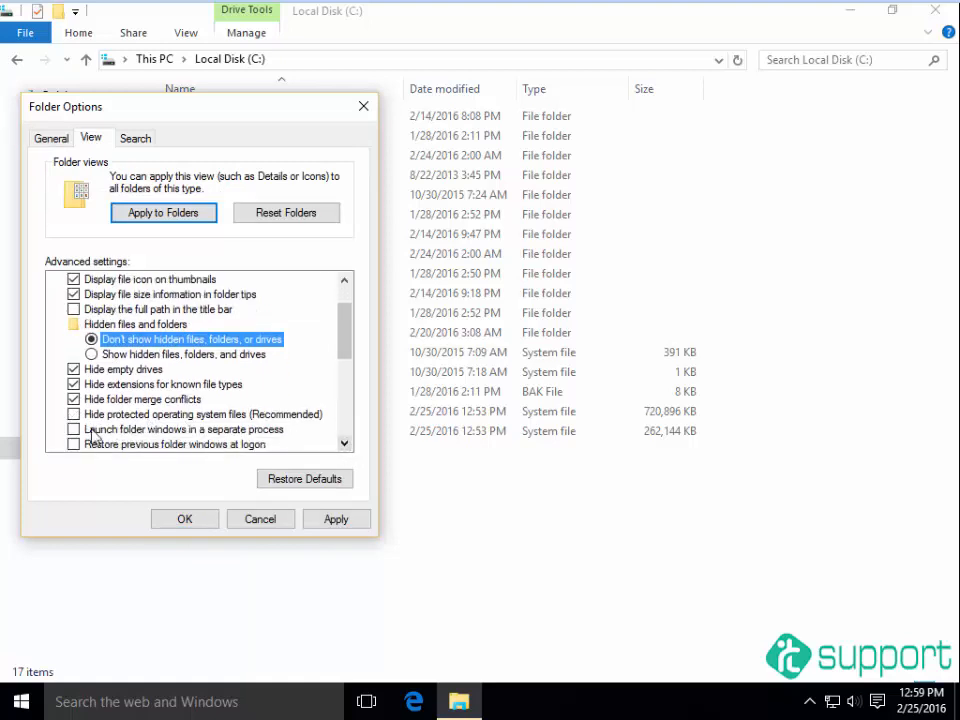
{"action": "left_click", "coordinate": [200, 412]}
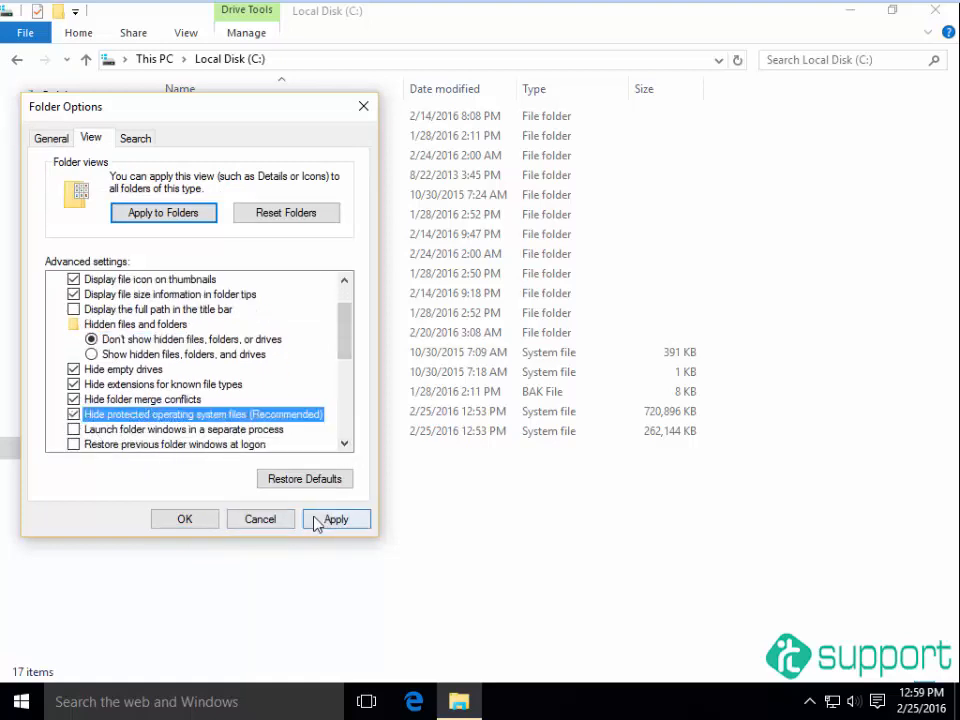
{"action": "left_click", "coordinate": [184, 520]}
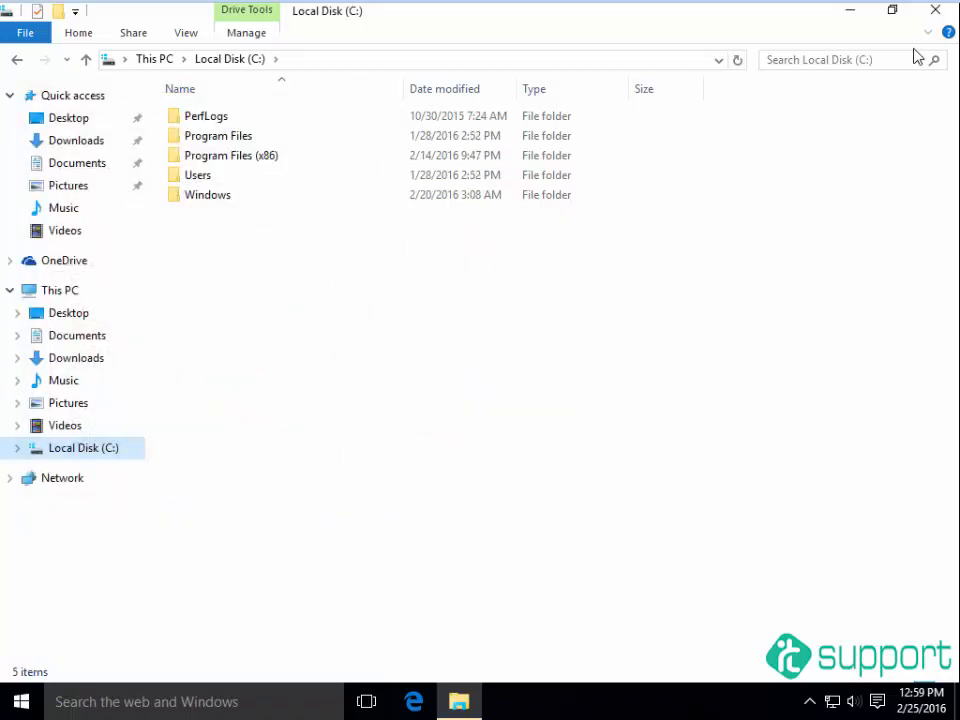